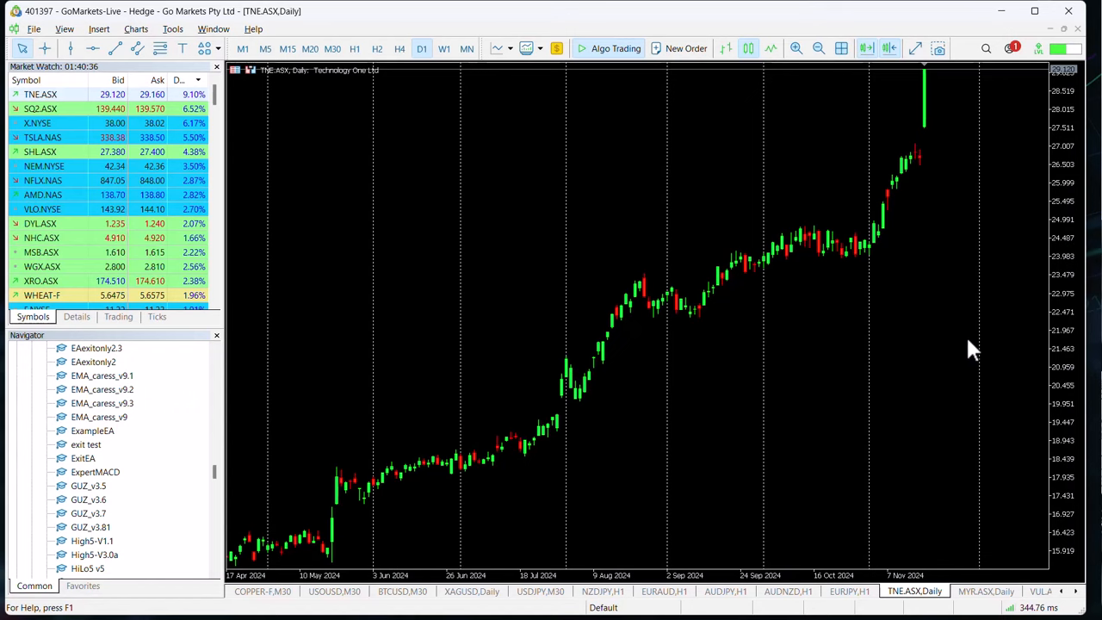
{"action": "mouse_move", "coordinate": [696, 361]}
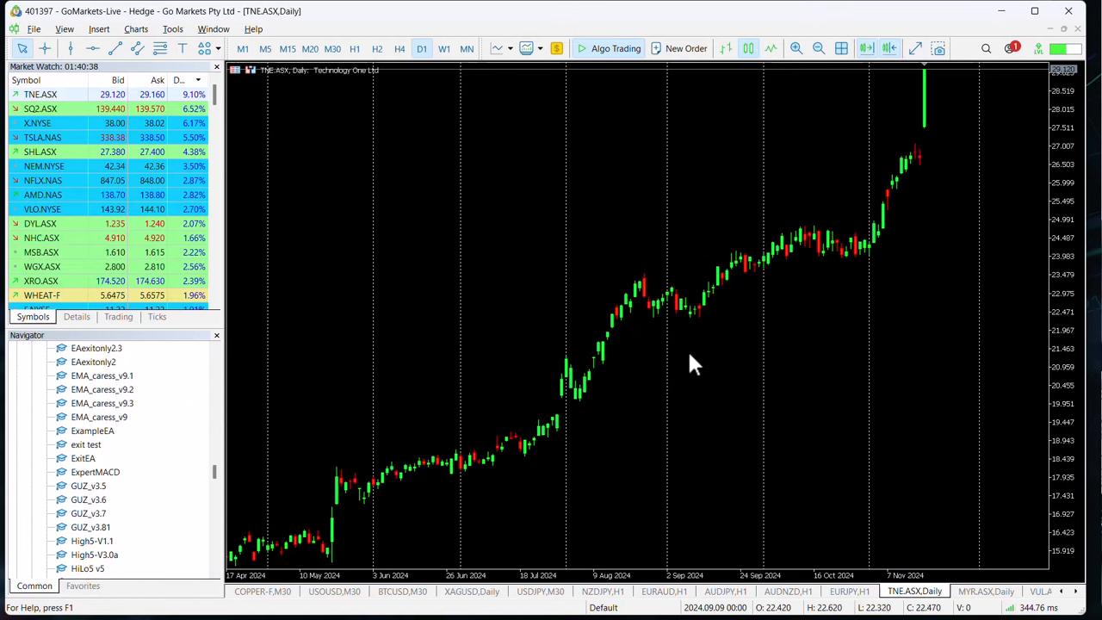
{"action": "mouse_move", "coordinate": [444, 49]}
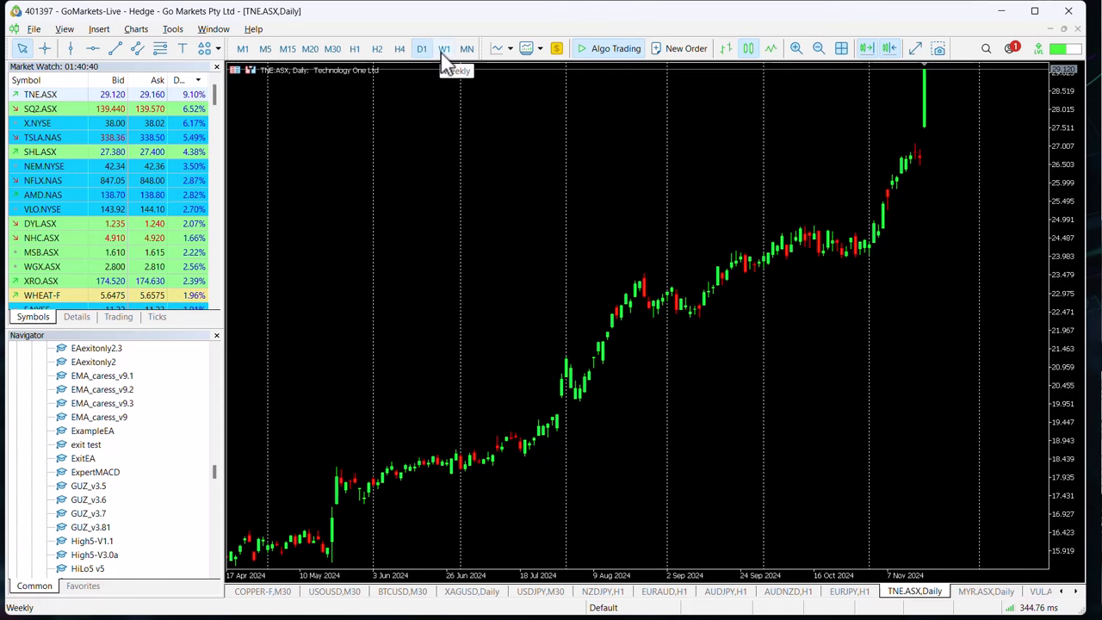
Switch the TNE.ASX chart to the W1 weekly timeframe
{"action": "left_click", "coordinate": [444, 48]}
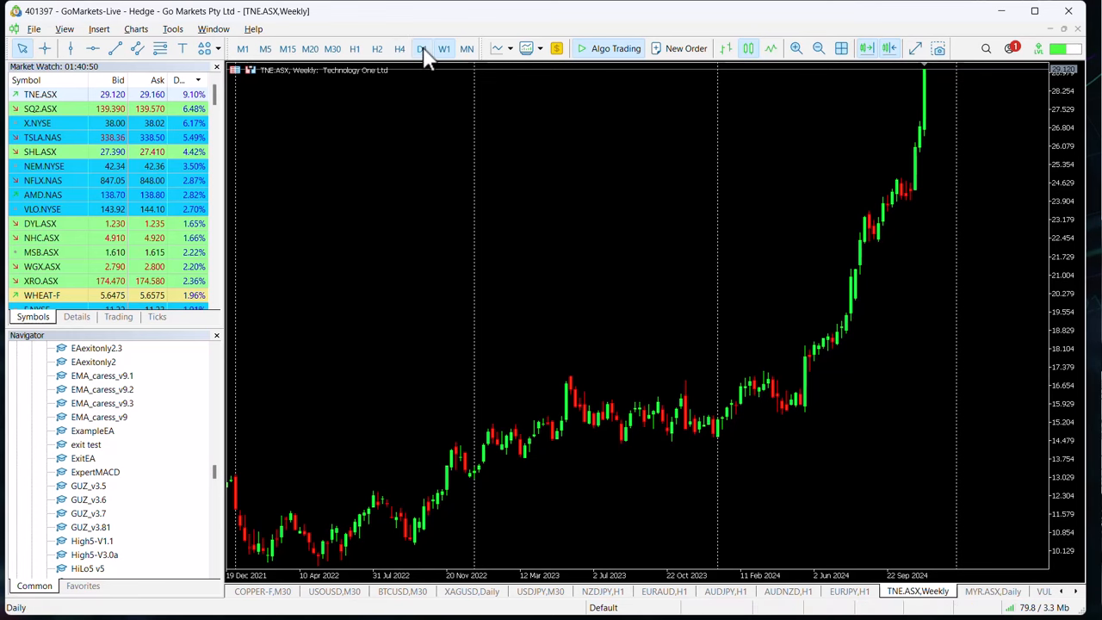
Return the TNE.ASX chart to the D1 daily timeframe, showing today's breakout candle
{"action": "left_click", "coordinate": [422, 48]}
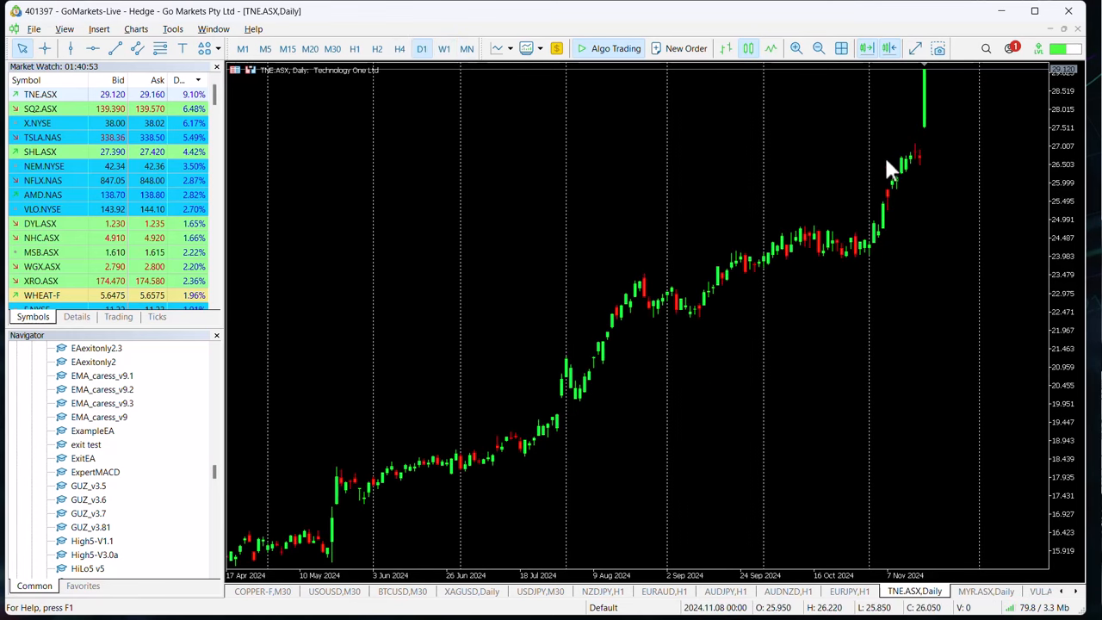
{"action": "mouse_move", "coordinate": [926, 169]}
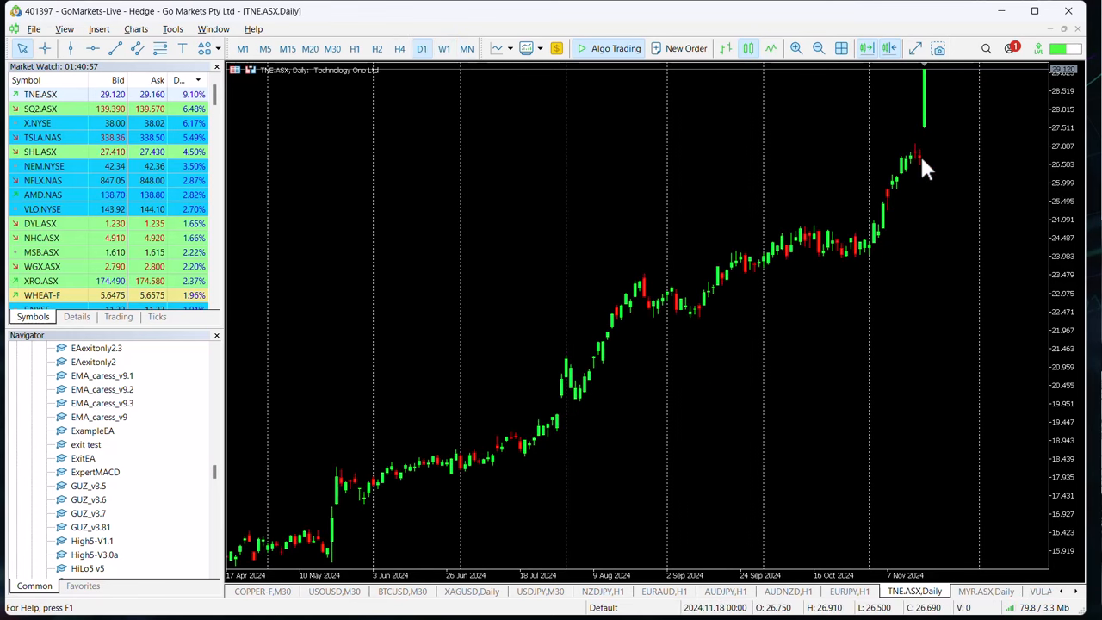
{"action": "mouse_move", "coordinate": [937, 176]}
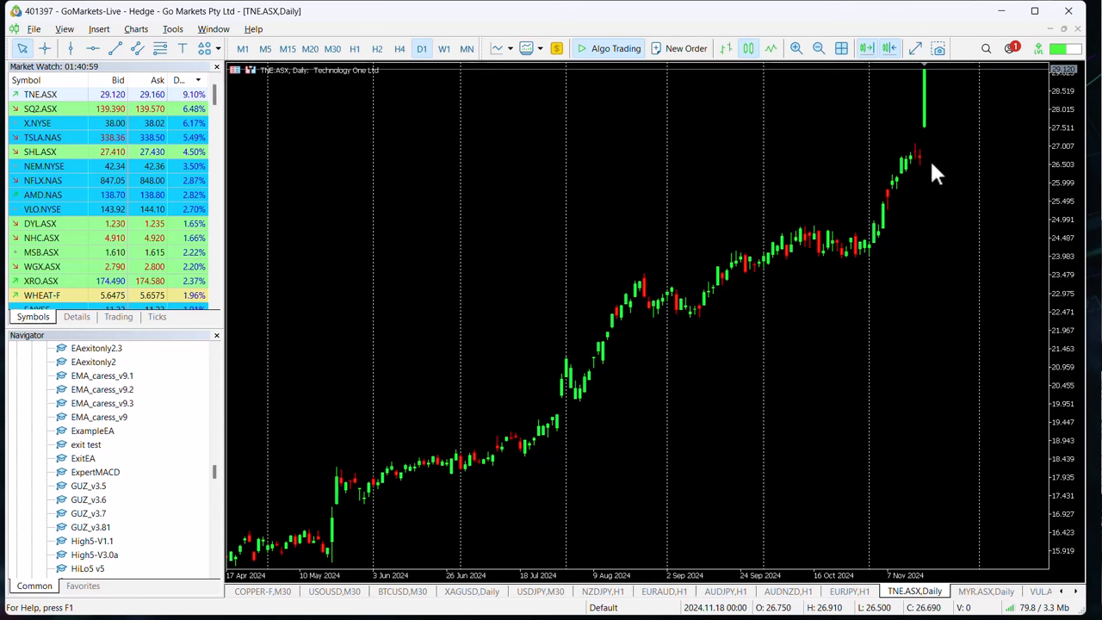
{"action": "mouse_move", "coordinate": [958, 279]}
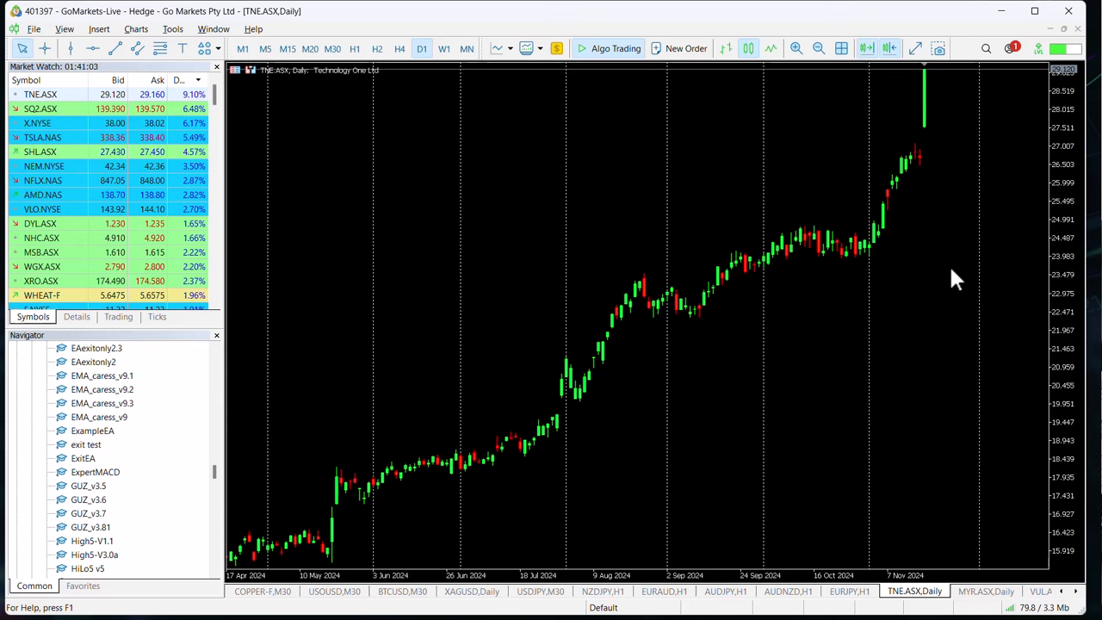
{"action": "mouse_move", "coordinate": [950, 421]}
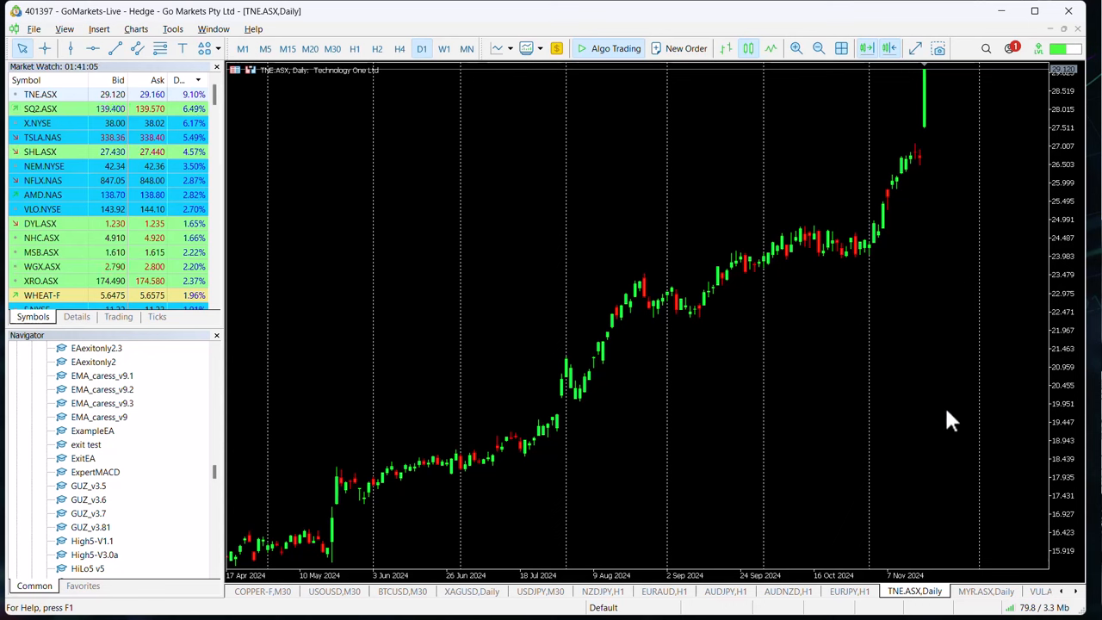